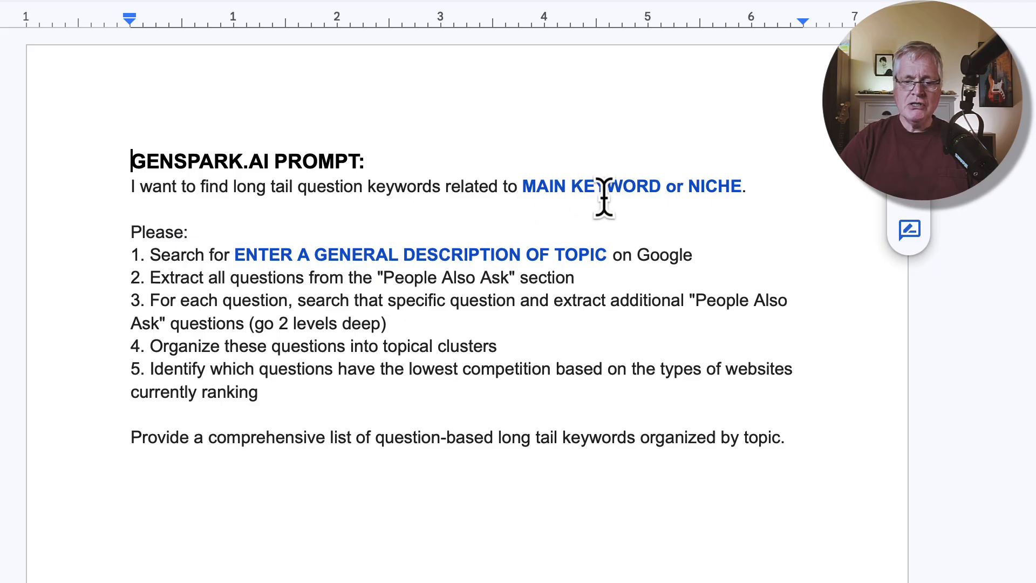
mouse_move(637, 218)
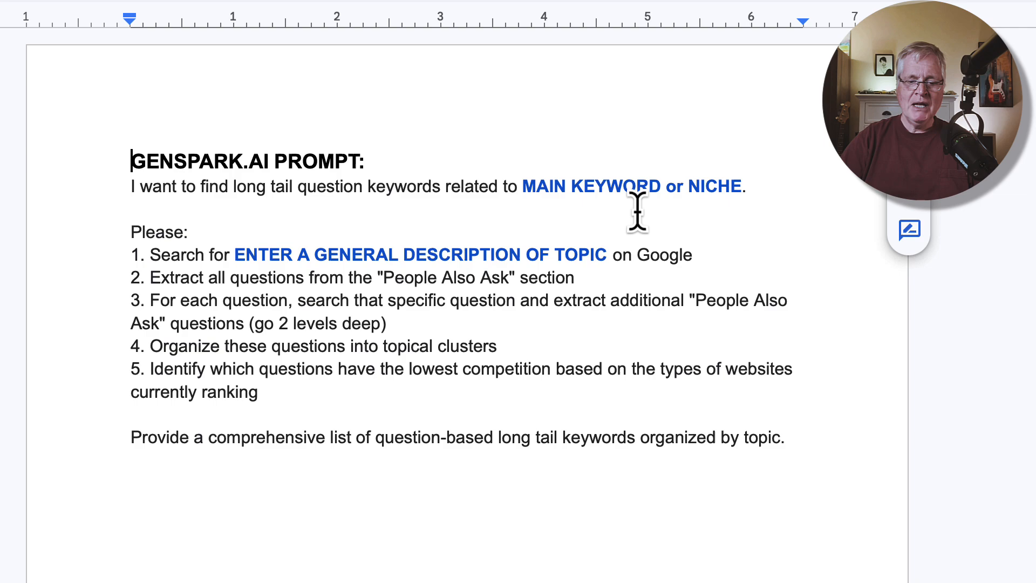
mouse_move(219, 211)
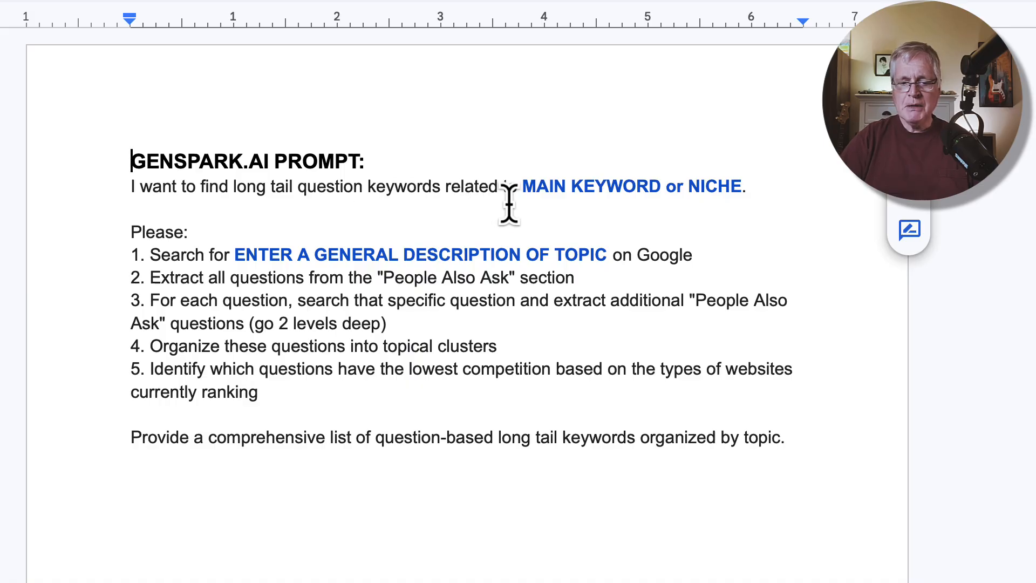
mouse_move(528, 198)
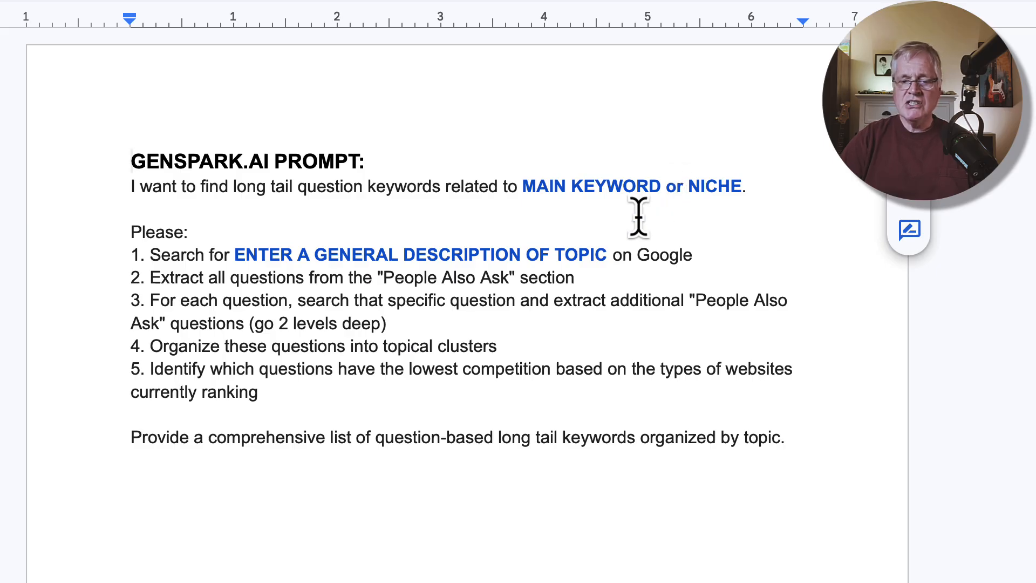
mouse_move(521, 186)
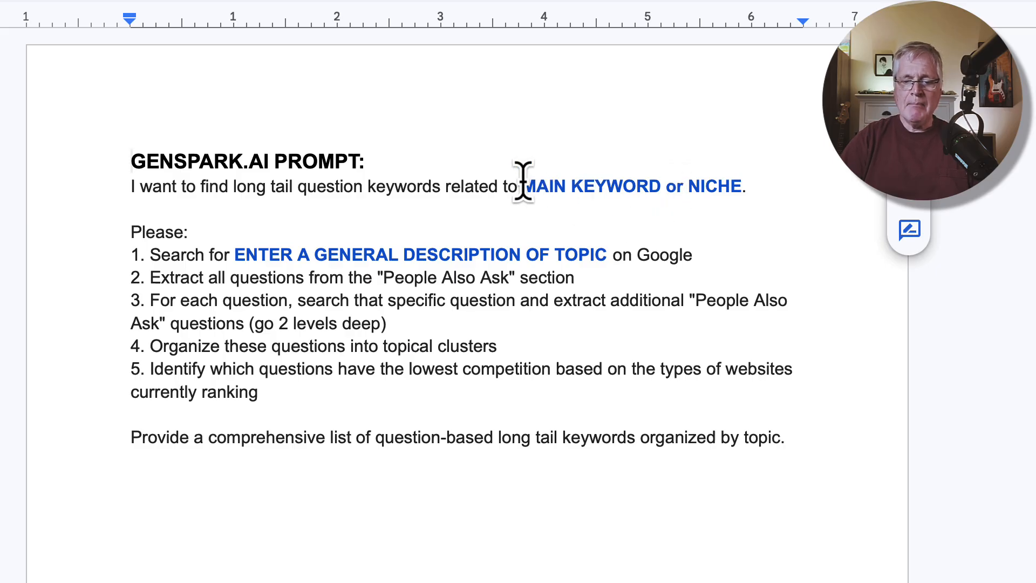
Step: Replace the keyword placeholder with 'mountain biking.' and the topic placeholder with 'mountain biking for beginners'
left_click_drag(523, 186, 739, 186)
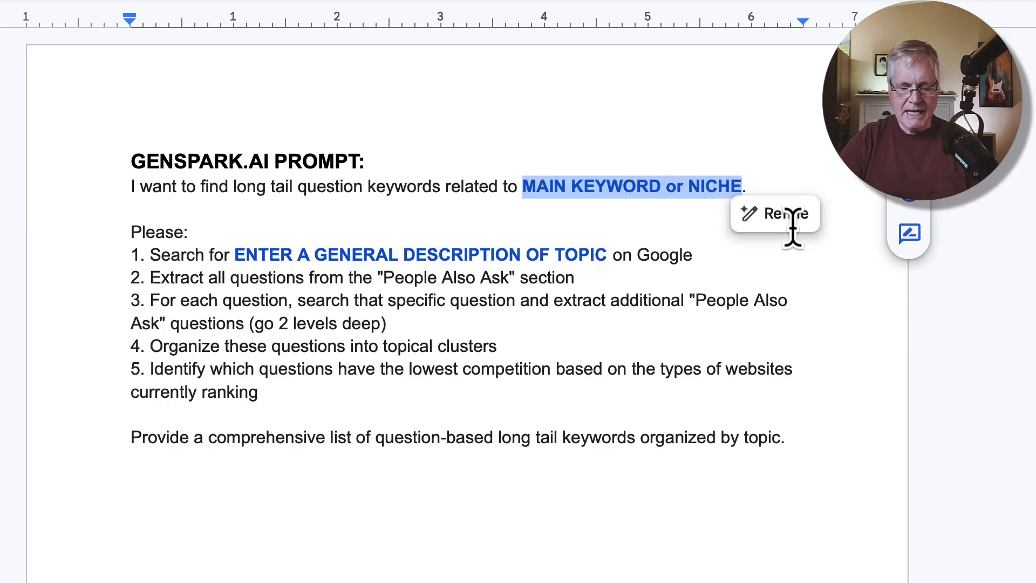
type("mountain biki")
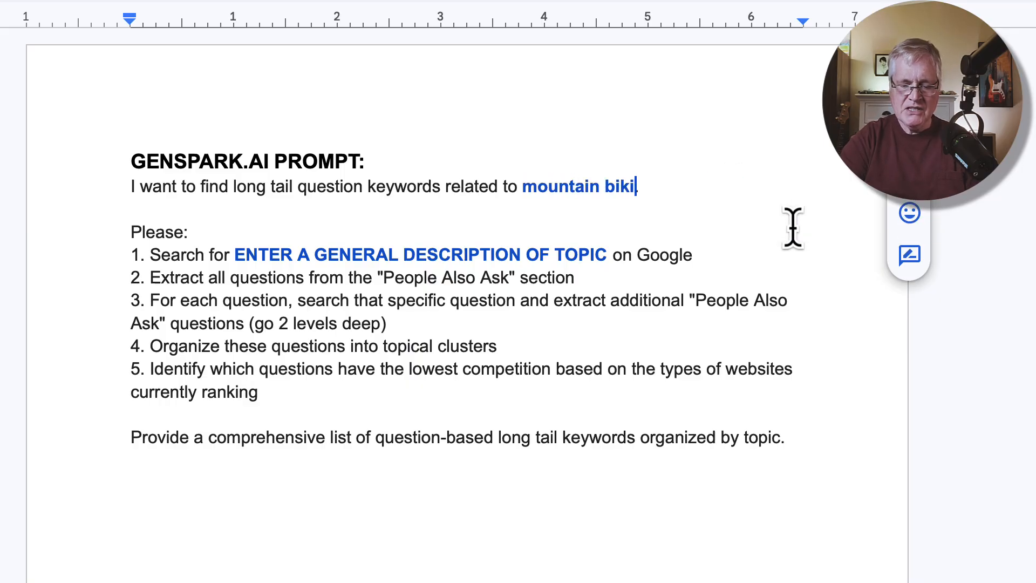
type("ng.")
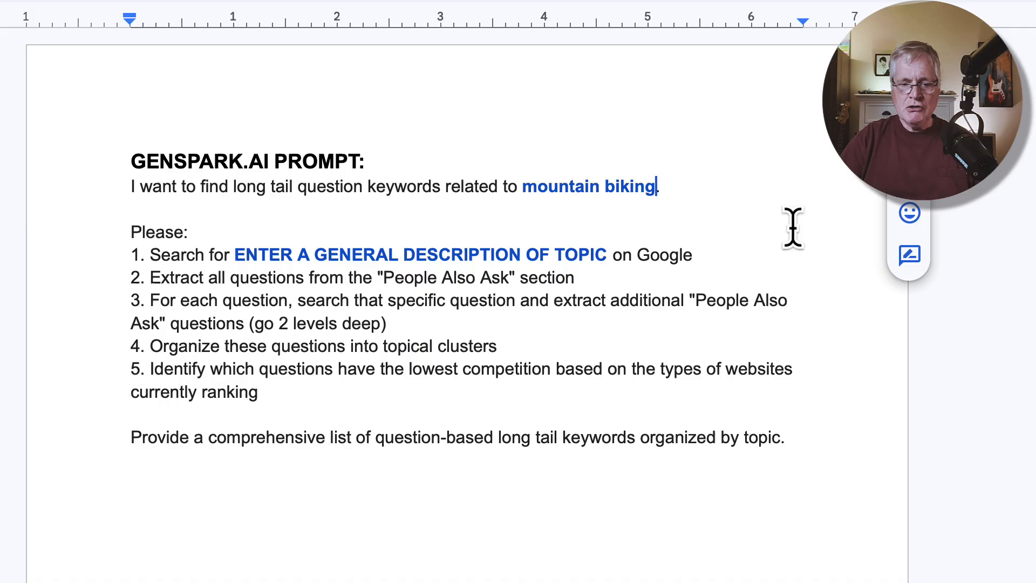
mouse_move(225, 277)
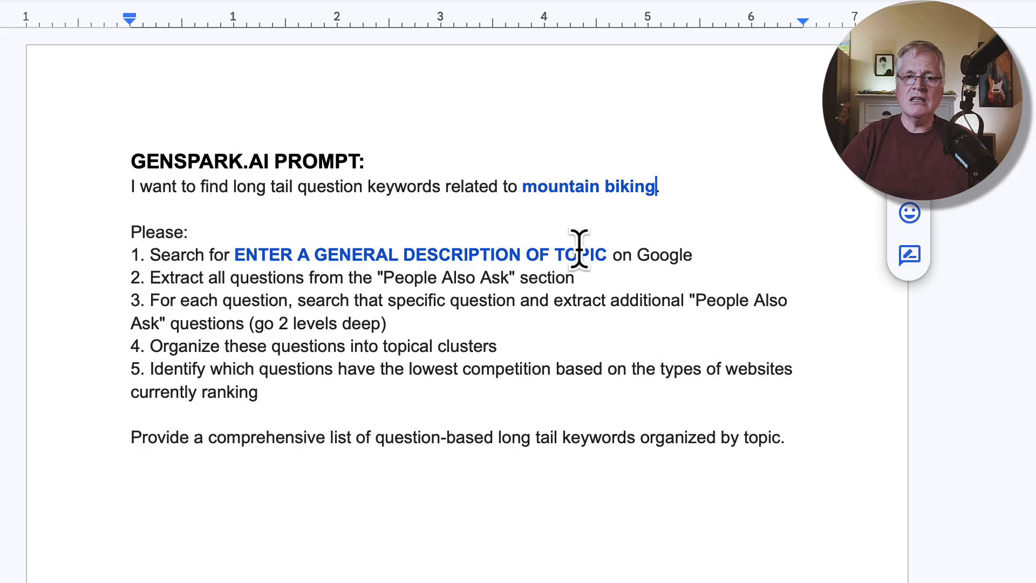
left_click_drag(235, 254, 604, 254)
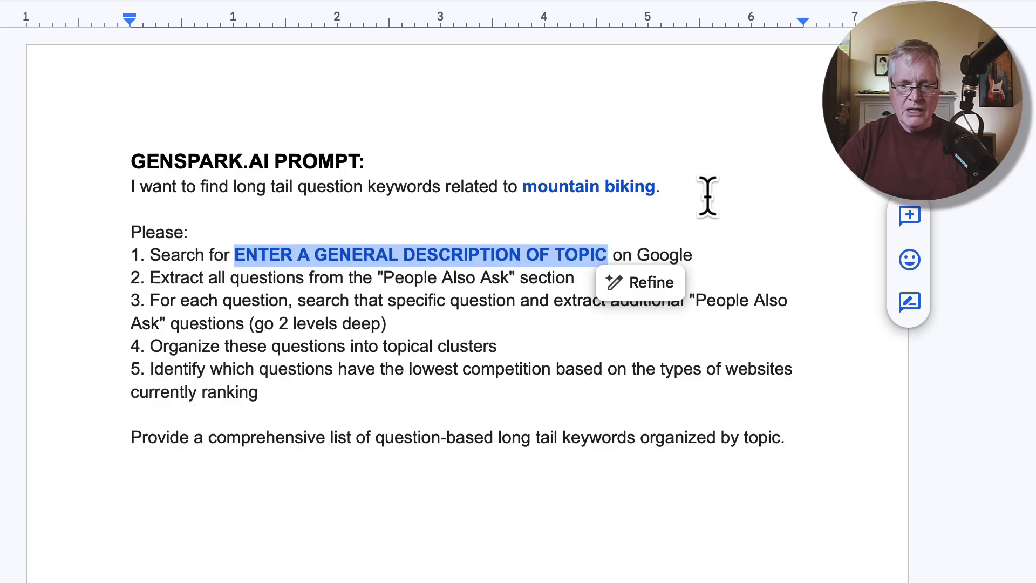
type("mountain biking for beginners on Google")
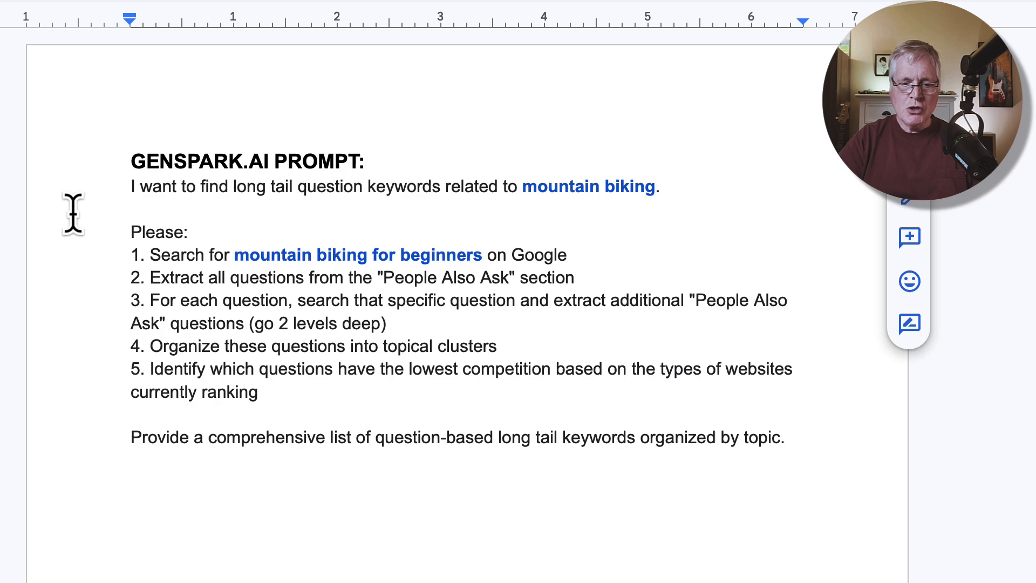
mouse_move(113, 272)
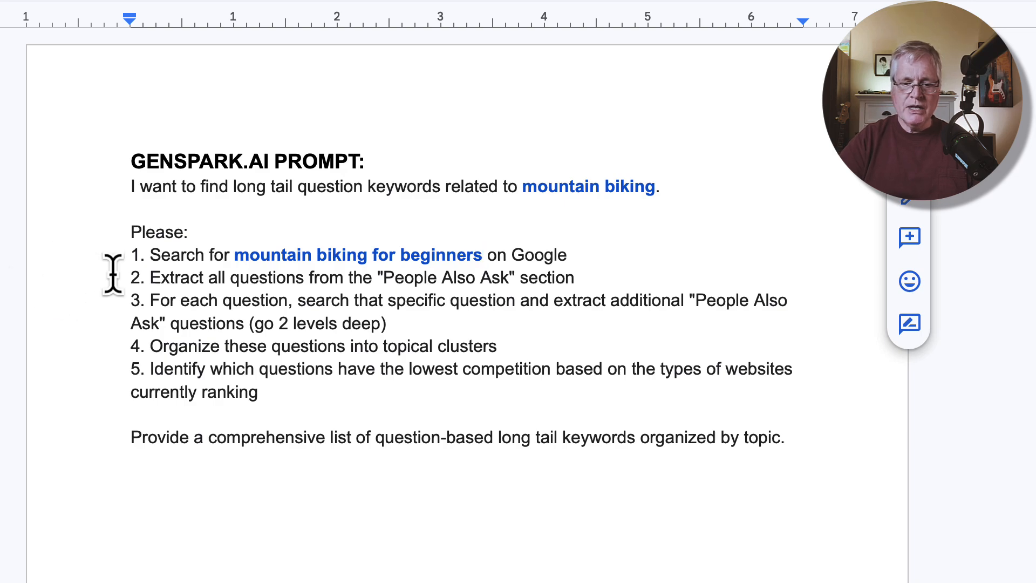
mouse_move(582, 204)
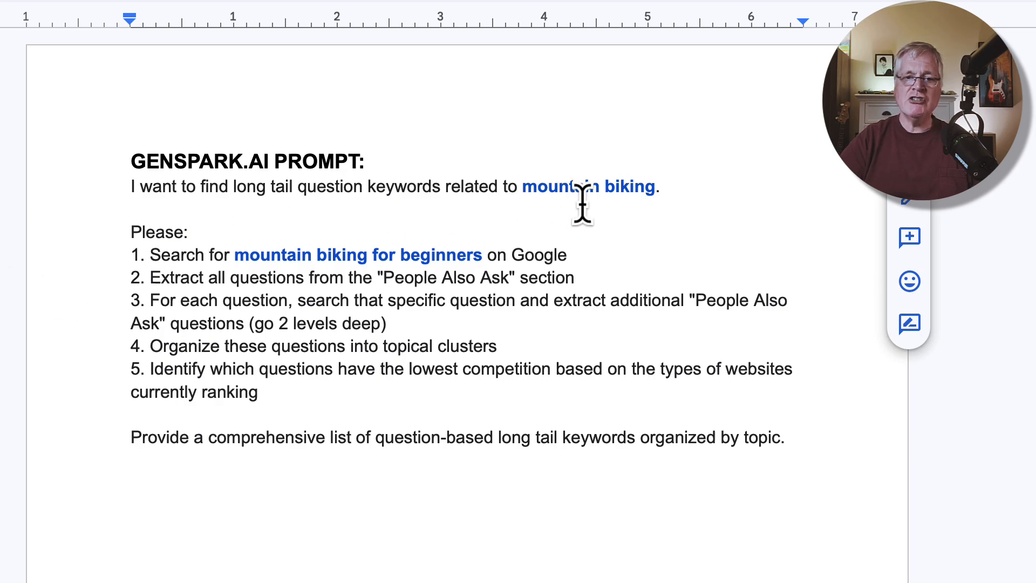
mouse_move(618, 197)
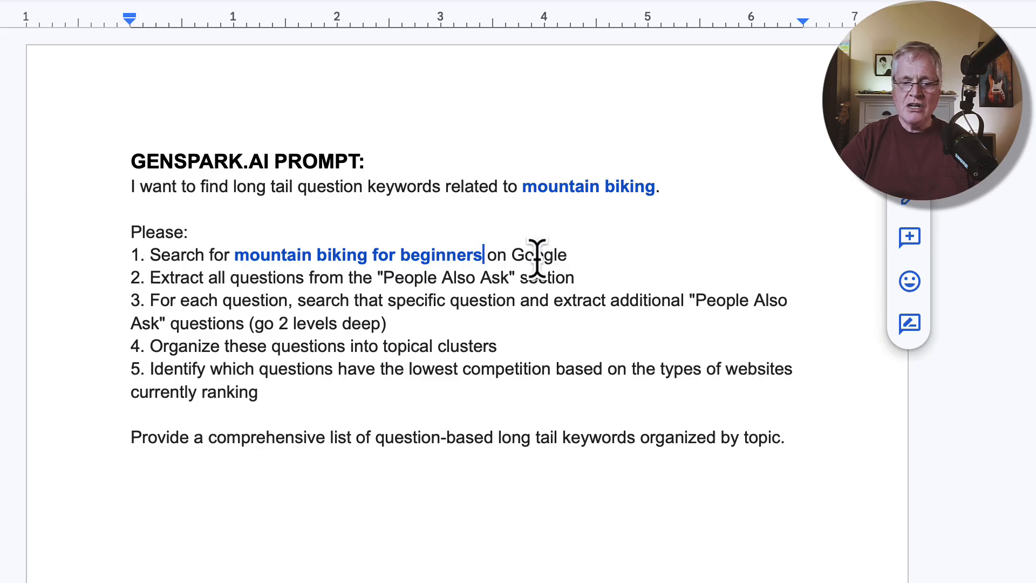
mouse_move(291, 300)
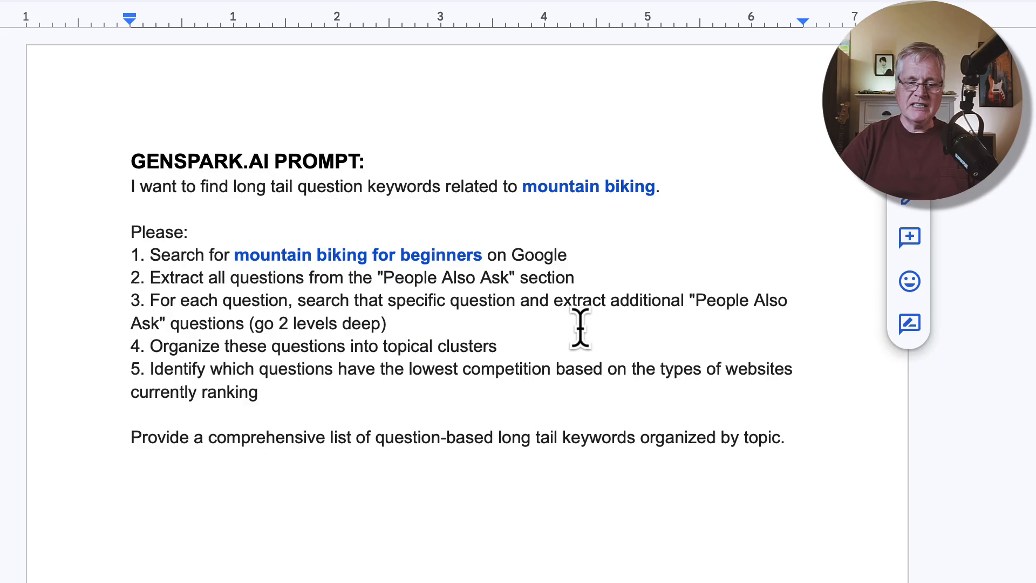
mouse_move(336, 330)
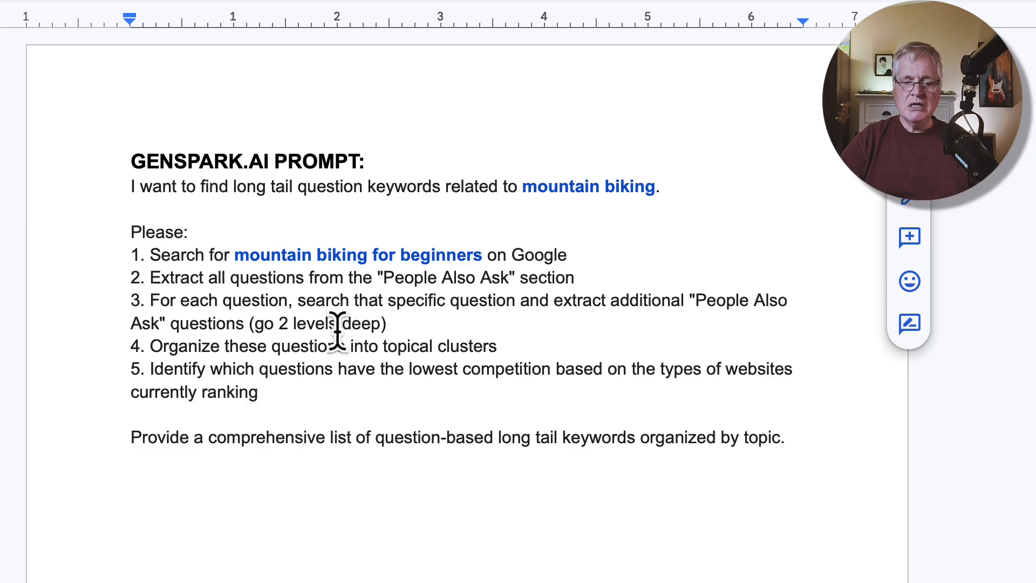
mouse_move(651, 310)
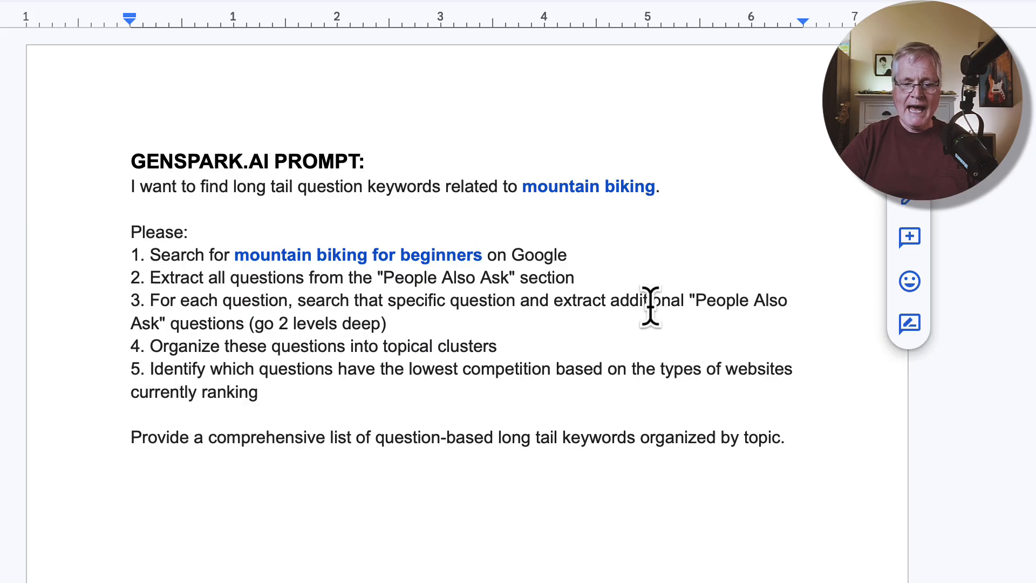
mouse_move(355, 370)
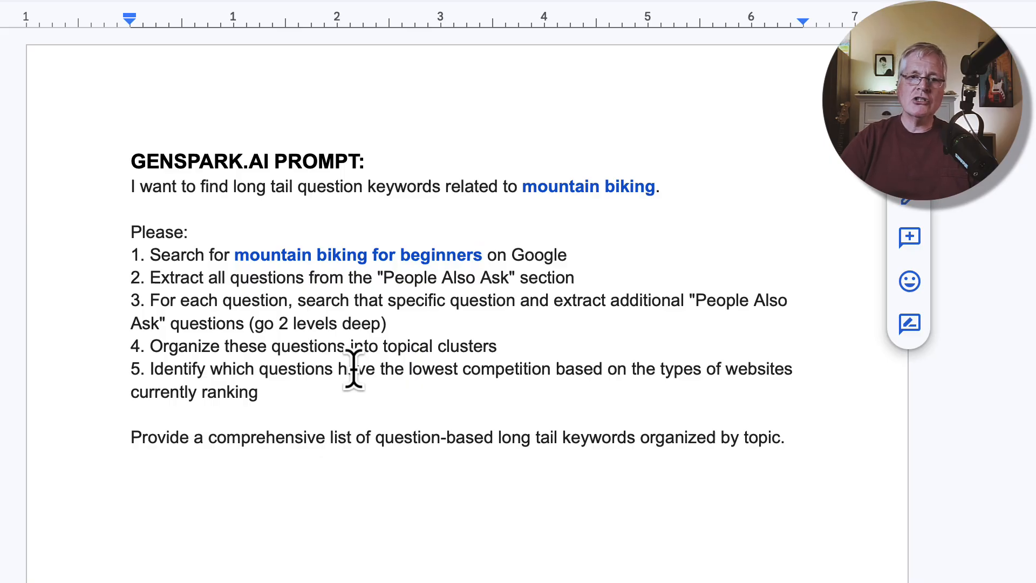
left_click(482, 255)
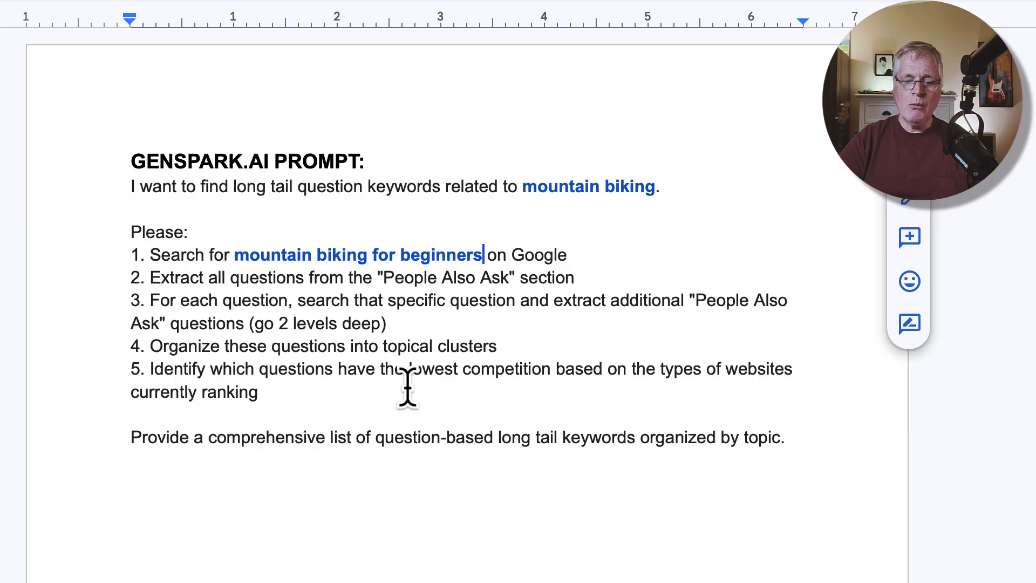
mouse_move(613, 386)
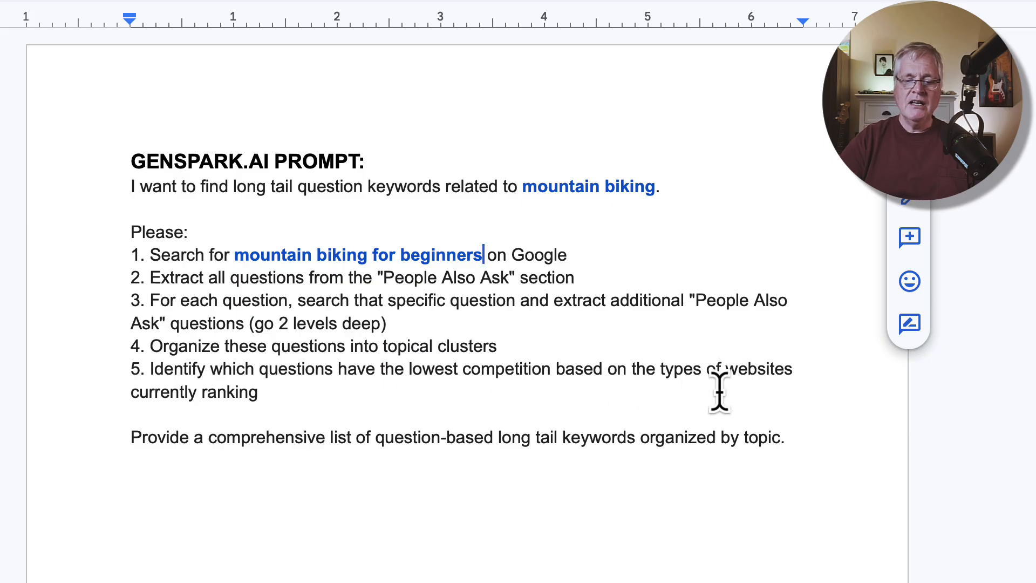
mouse_move(685, 383)
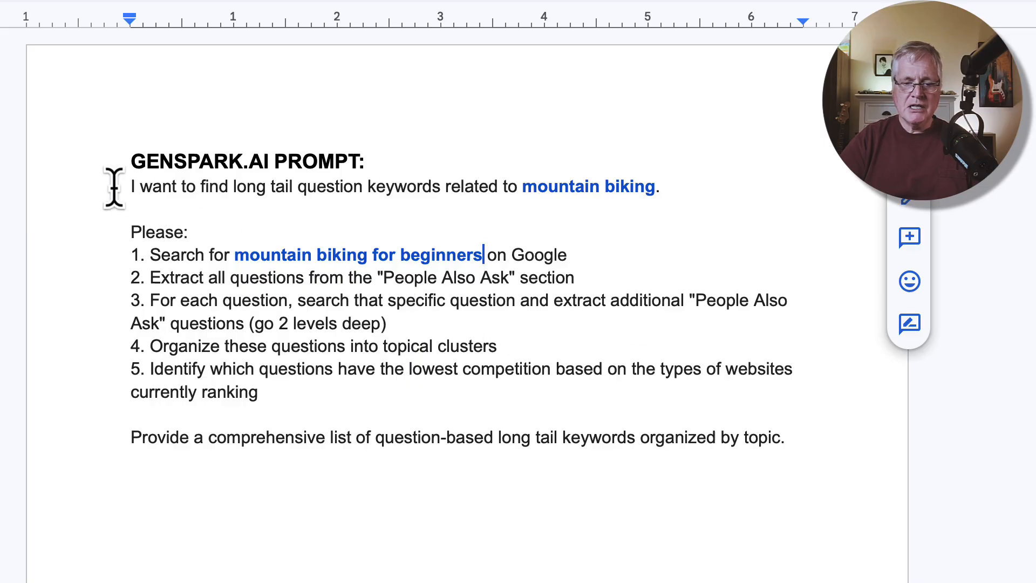
left_click_drag(130, 186, 763, 369)
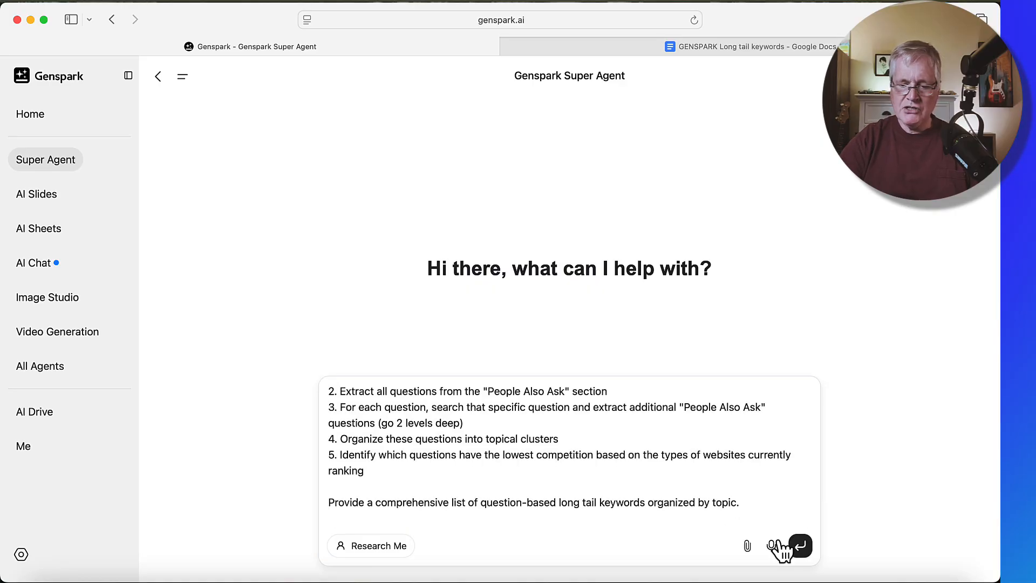
Step: Submit the pasted mountain biking keyword prompt to the Super Agent
left_click(800, 545)
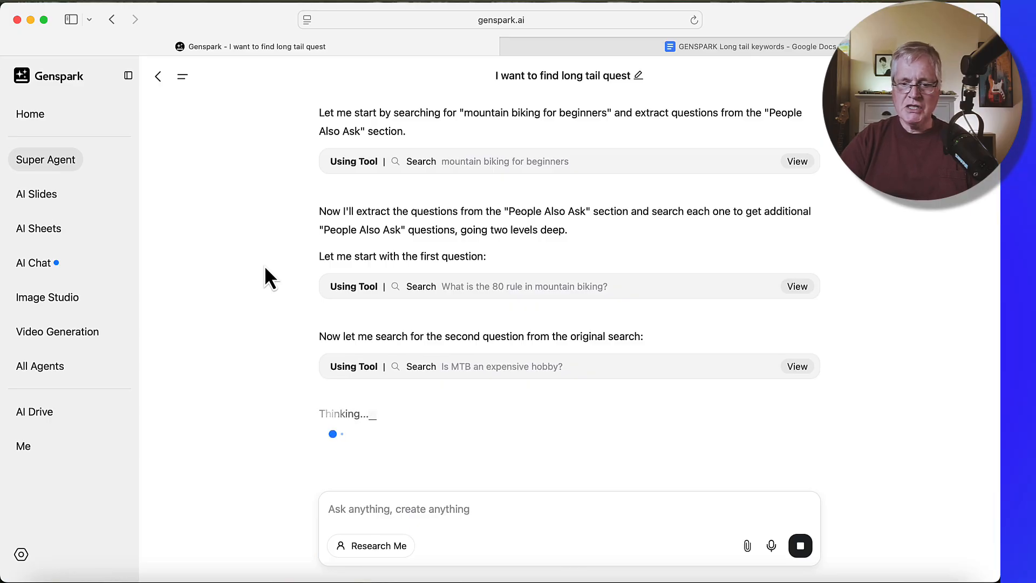
Step: Scroll down the conversation to follow the agent's People Also Ask follow-up searches
scroll("down", 3)
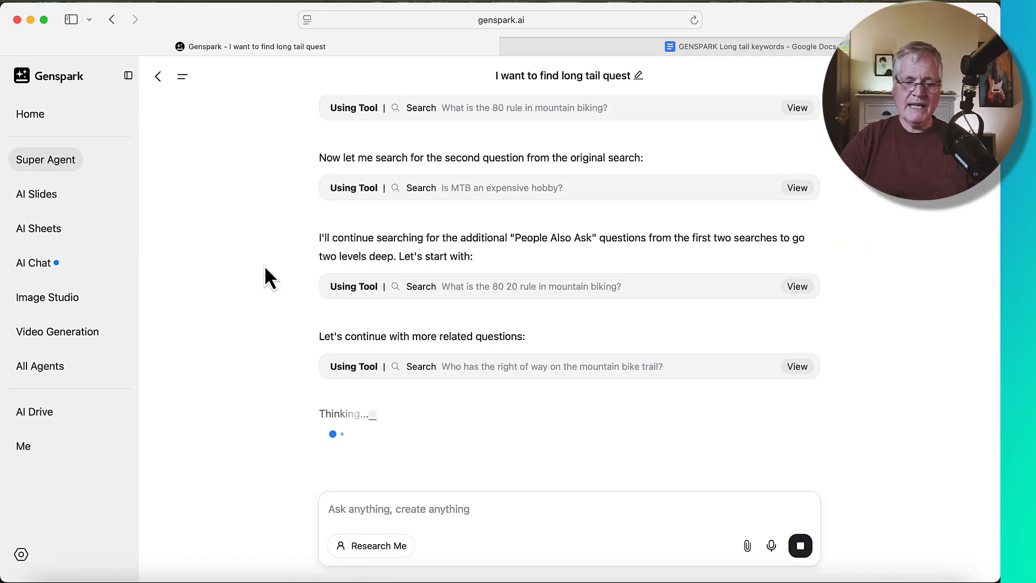
scroll("down", 3)
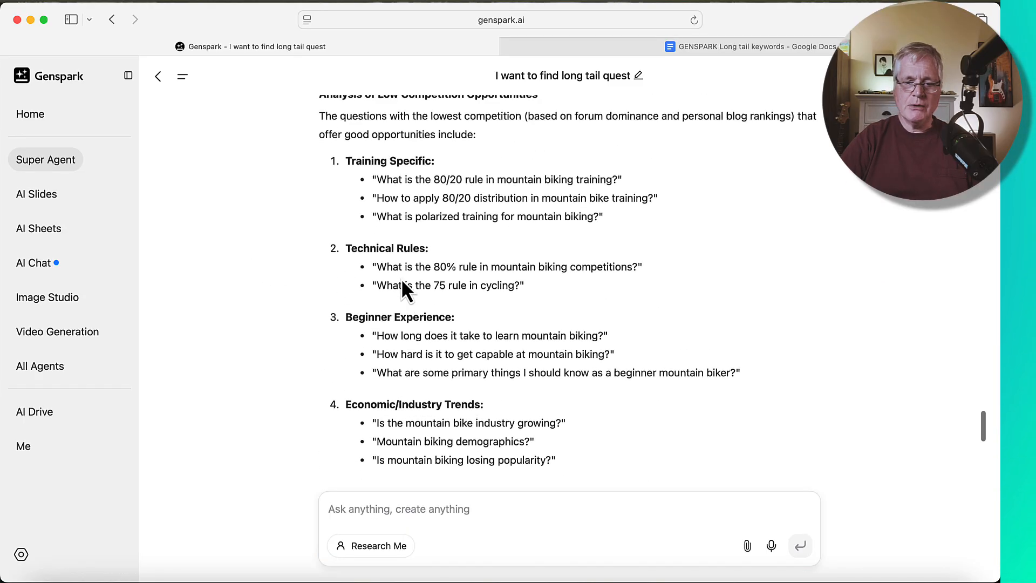
scroll("down", 3)
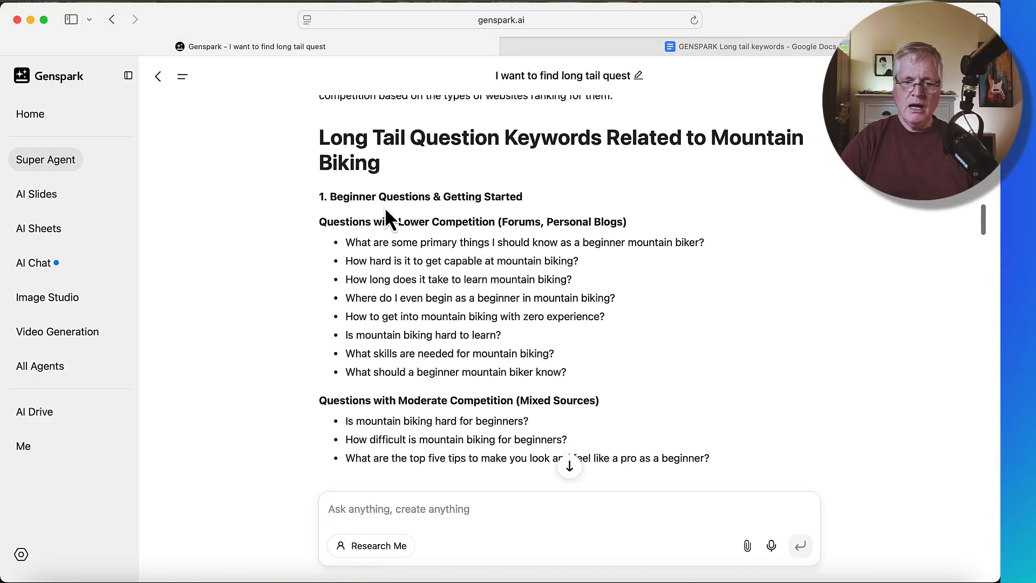
mouse_move(562, 168)
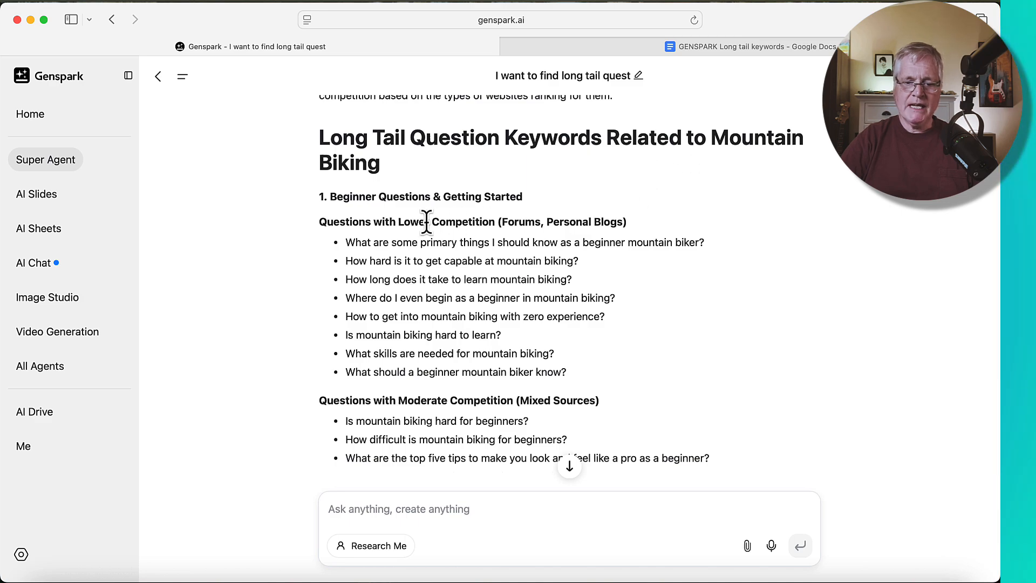
scroll("down", 3)
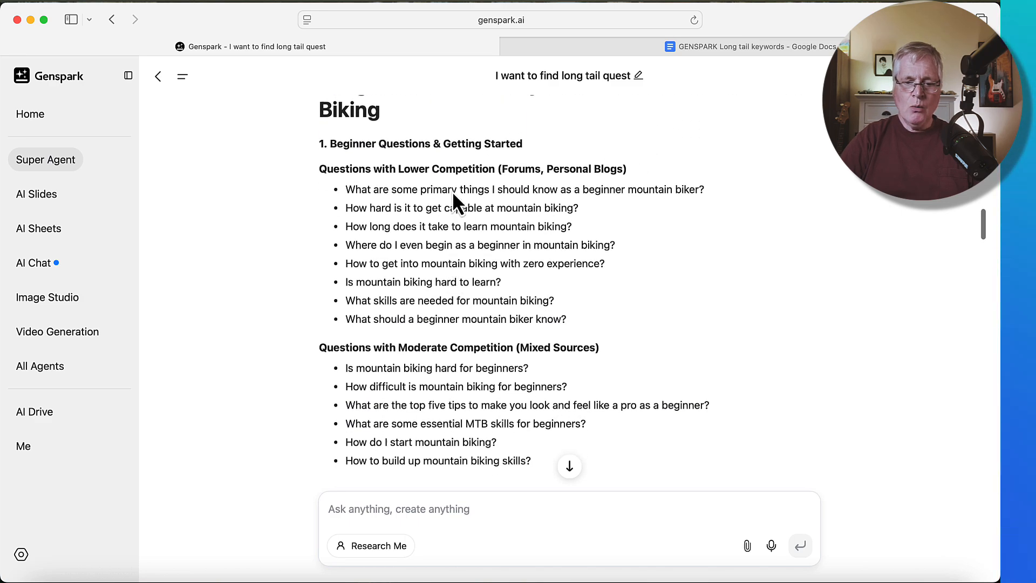
mouse_move(390, 168)
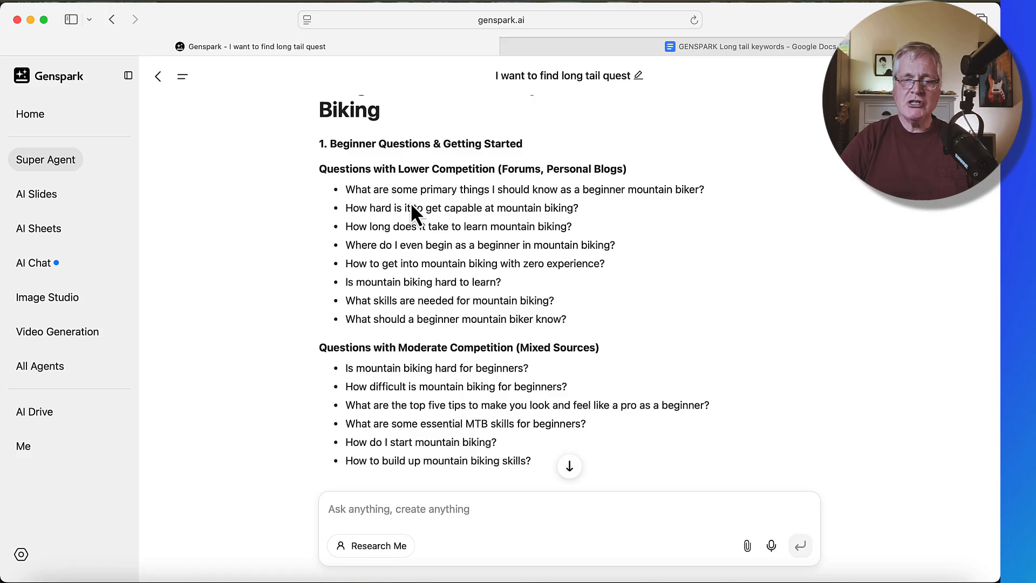
mouse_move(540, 192)
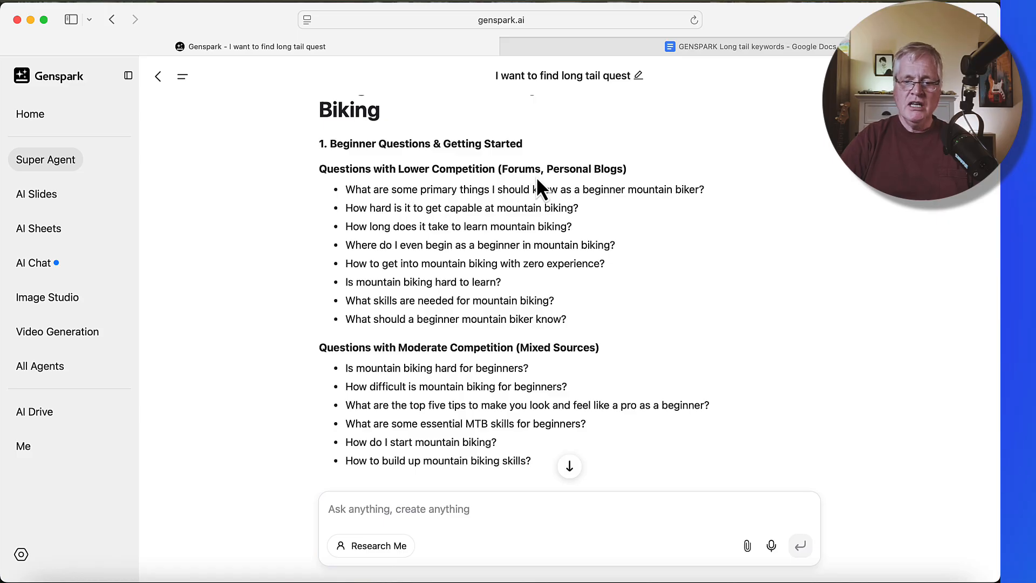
mouse_move(603, 195)
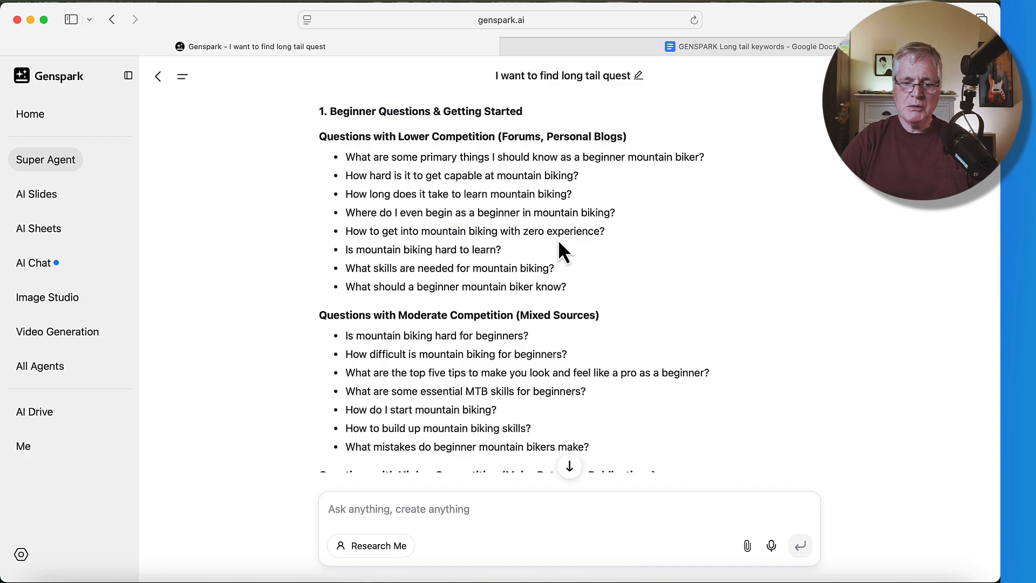
mouse_move(535, 274)
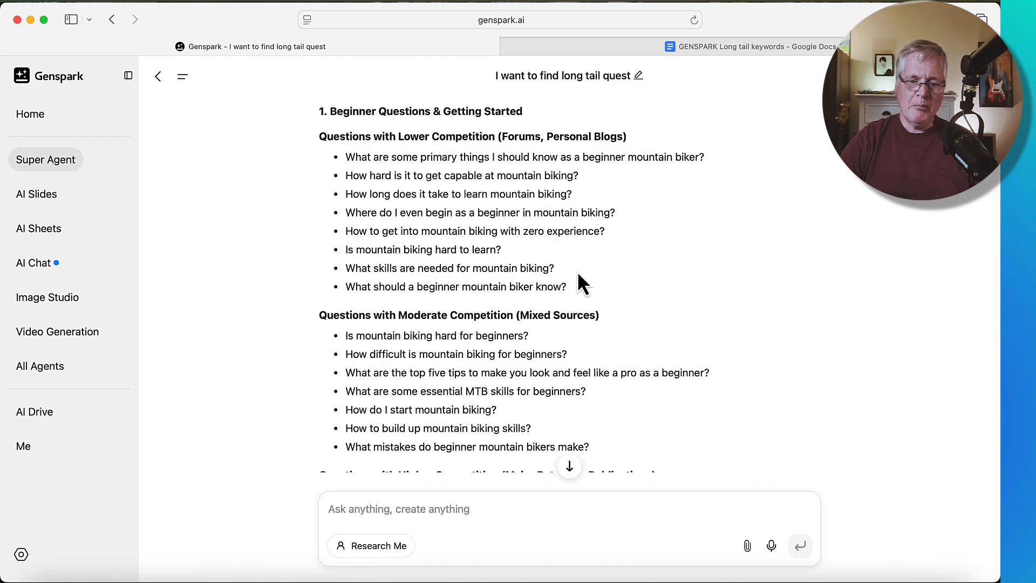
scroll("down", 3)
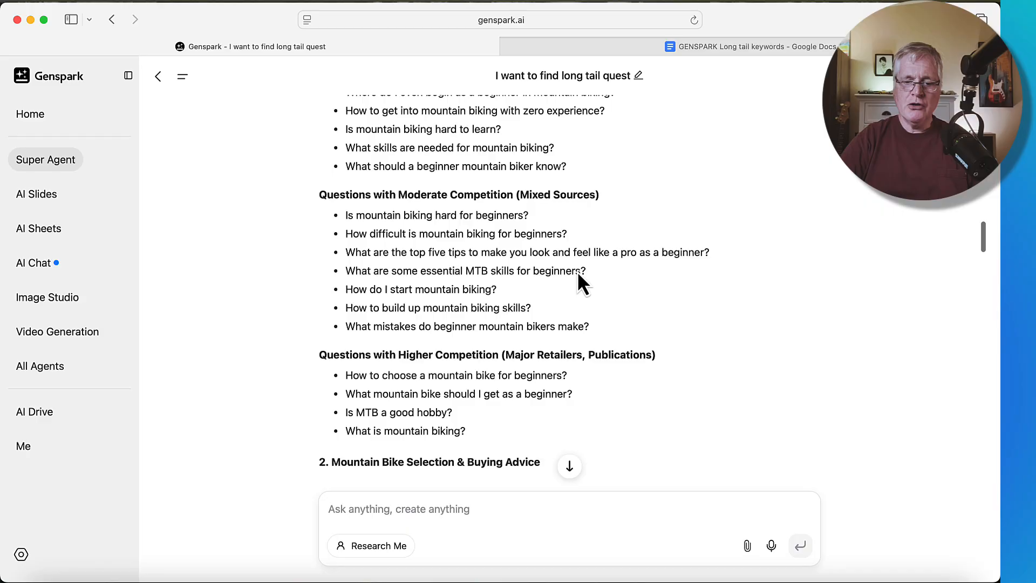
scroll("down", 3)
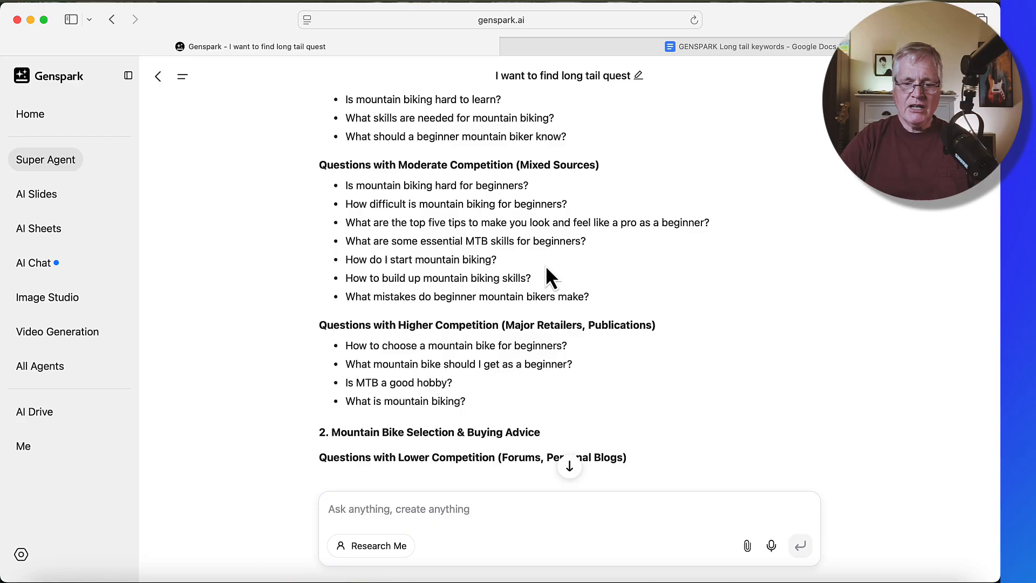
scroll("down", 3)
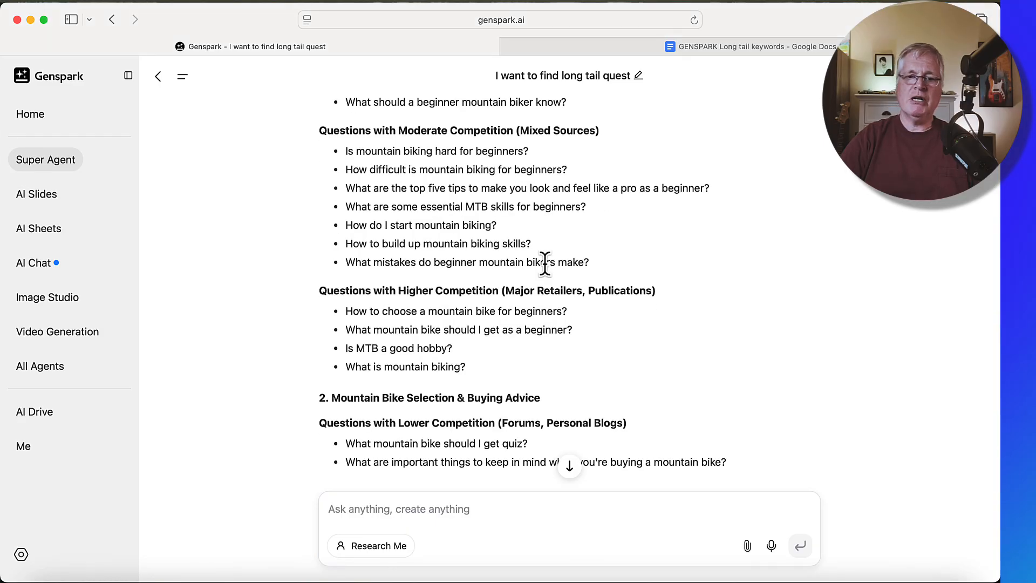
scroll("down", 3)
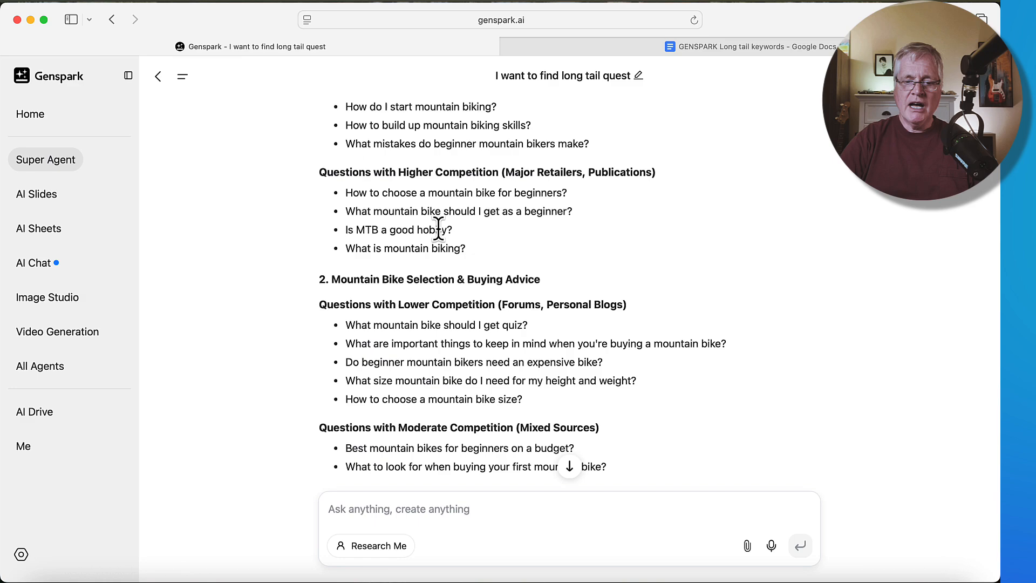
mouse_move(488, 252)
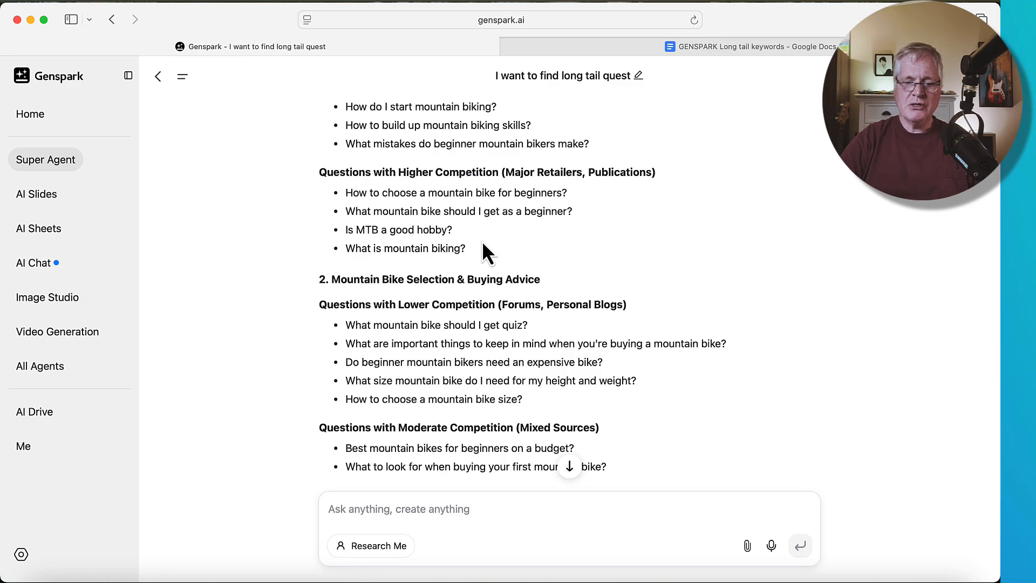
mouse_move(515, 254)
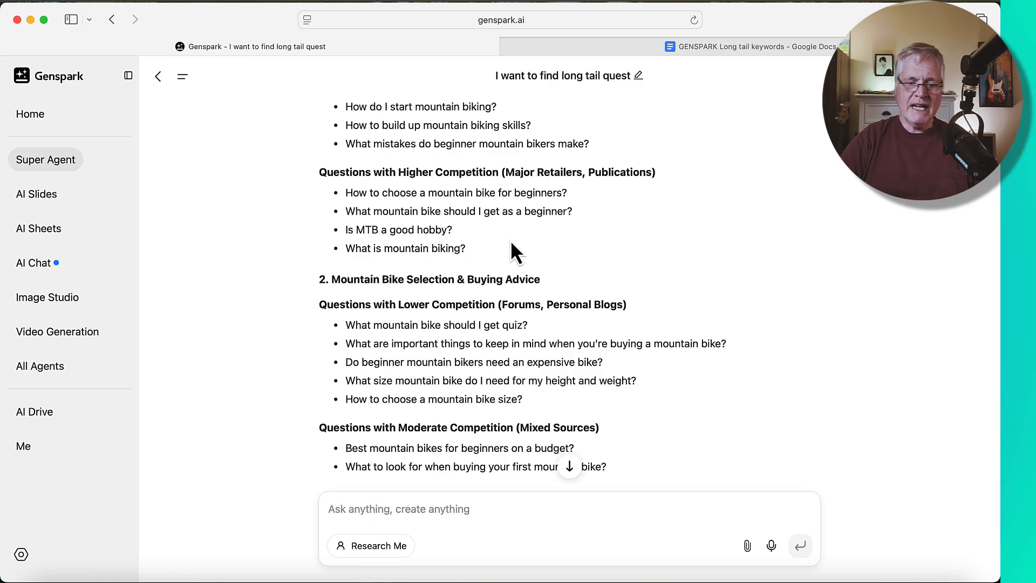
scroll("down", 3)
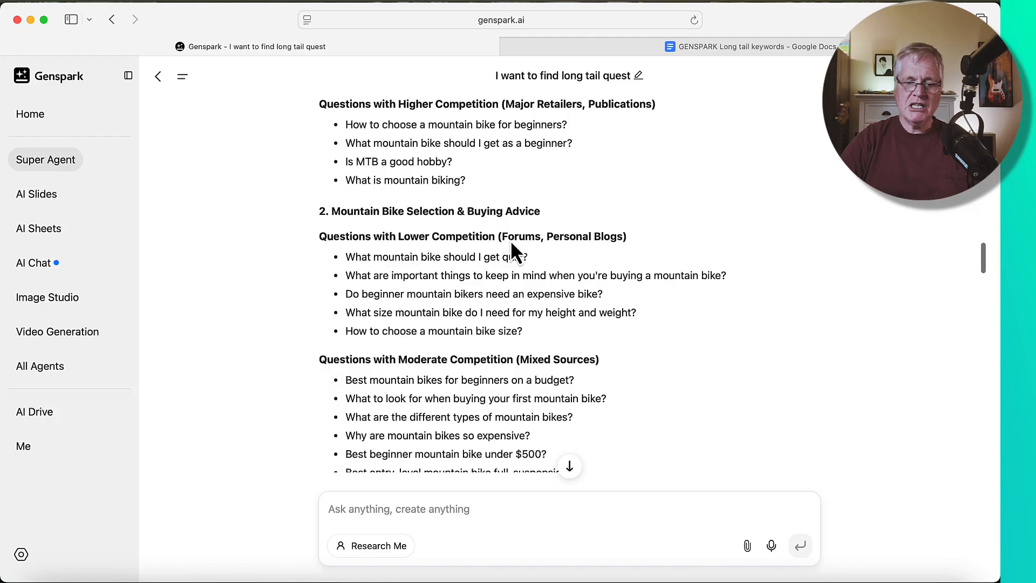
scroll("down", 3)
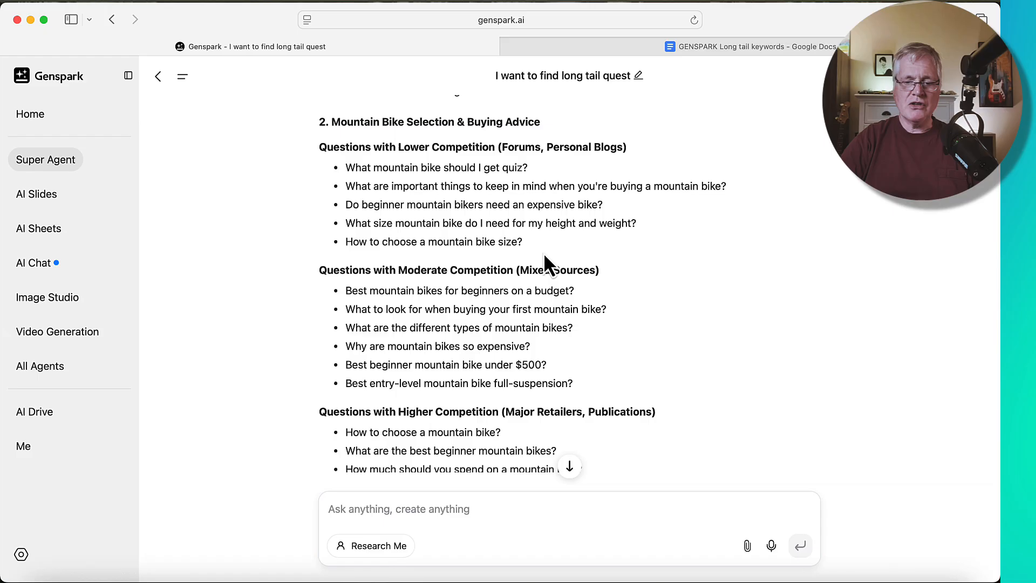
scroll("down", 3)
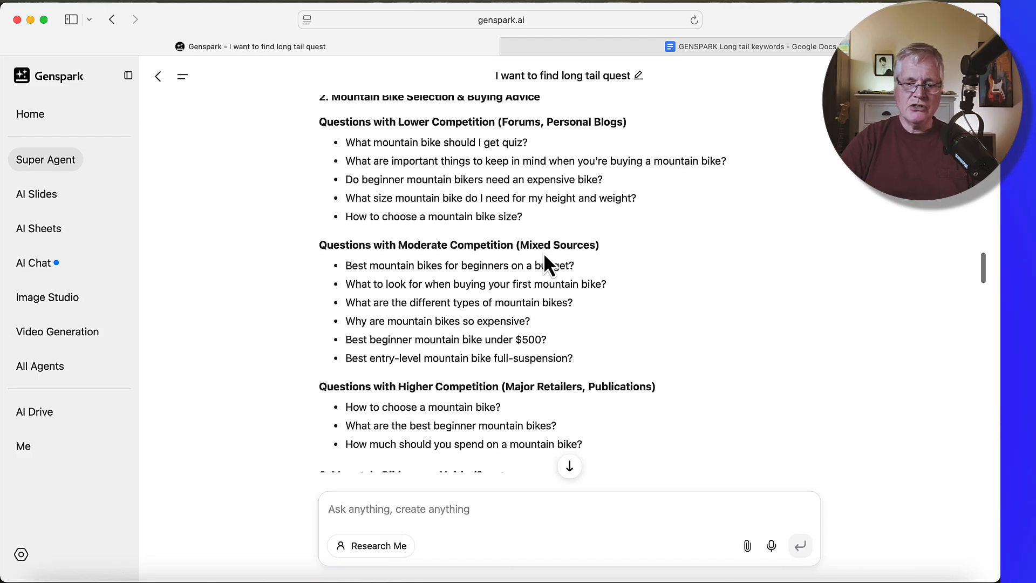
scroll("down", 3)
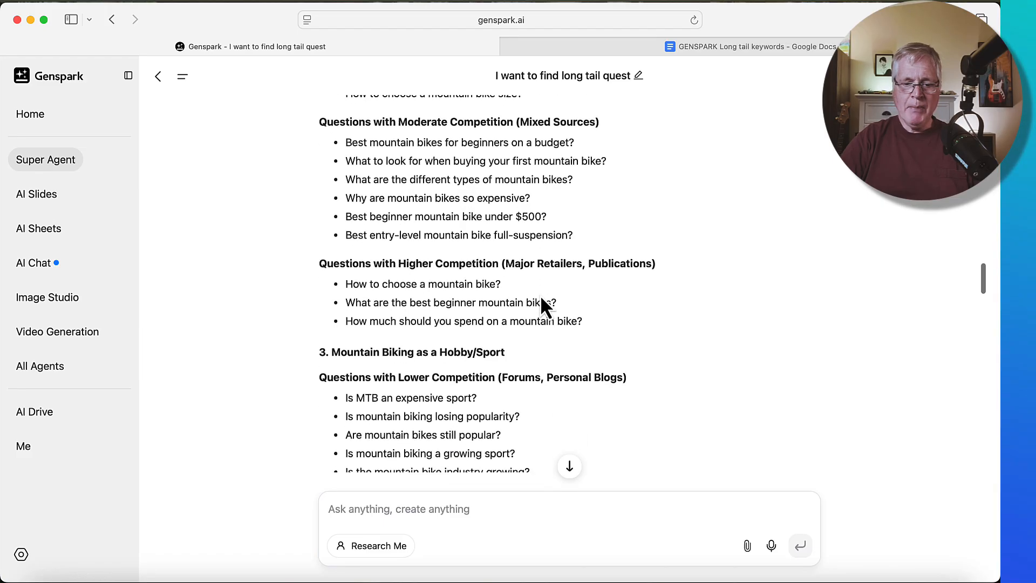
scroll("down", 3)
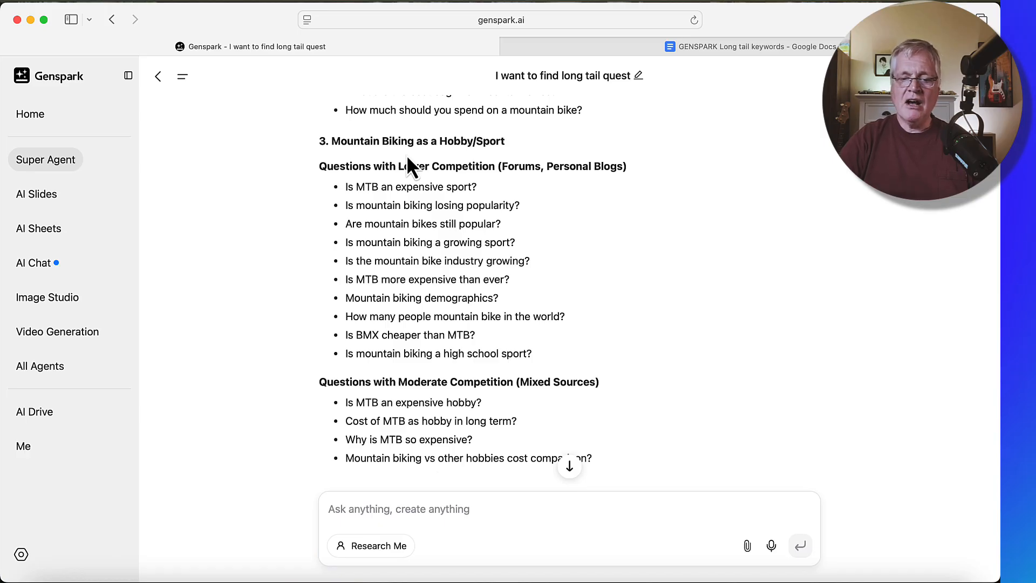
mouse_move(464, 276)
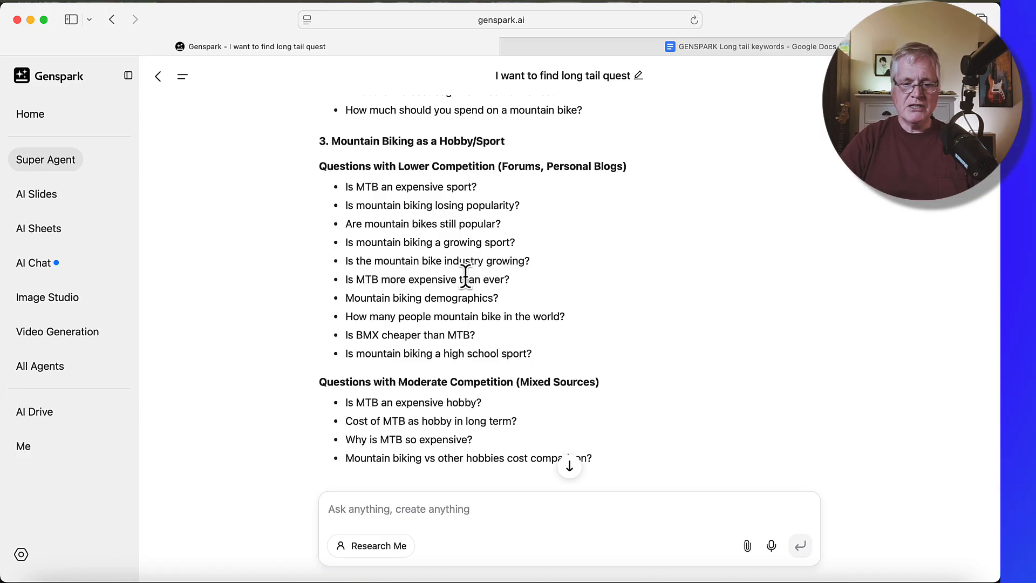
scroll("down", 3)
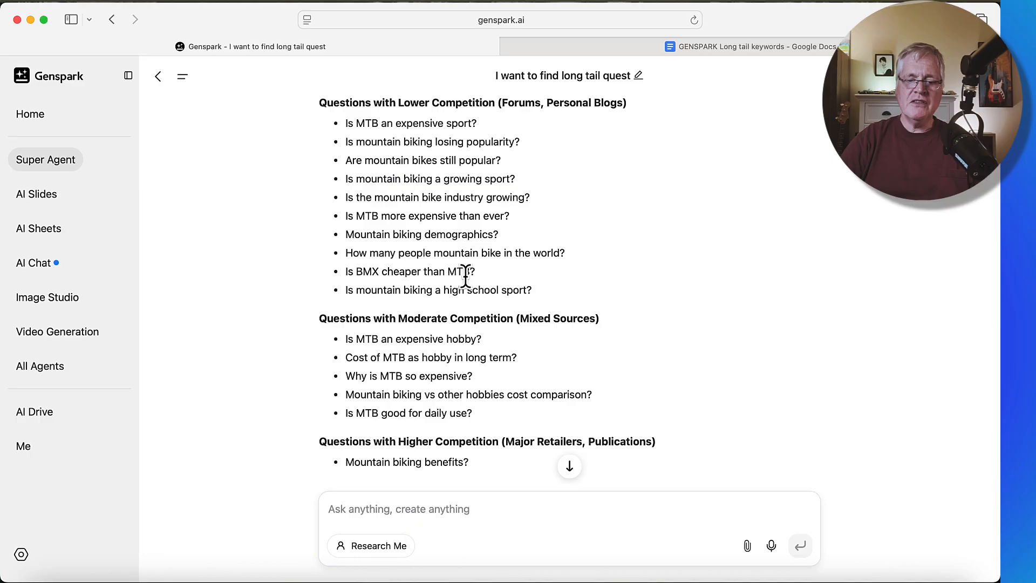
scroll("down", 3)
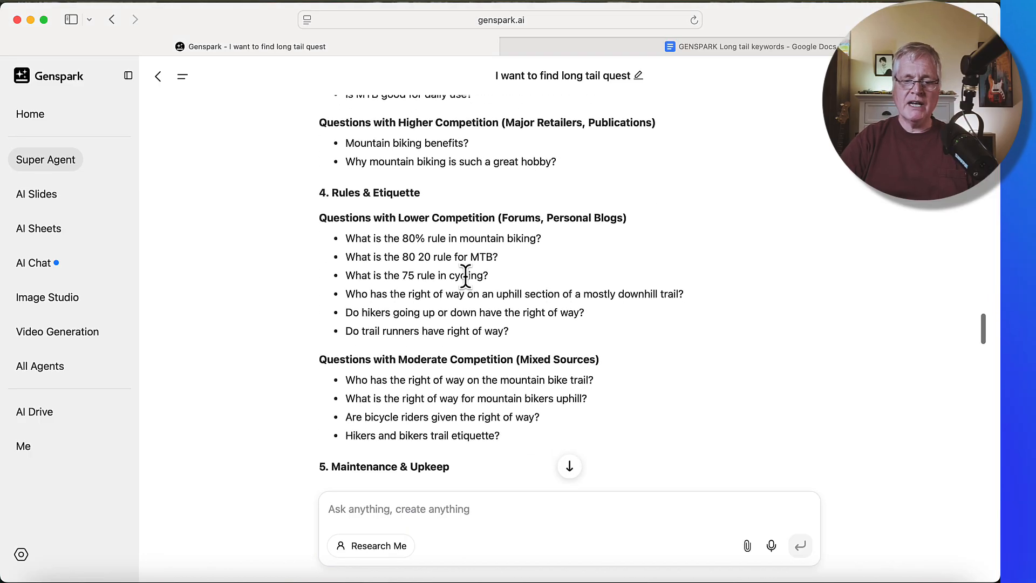
scroll("down", 3)
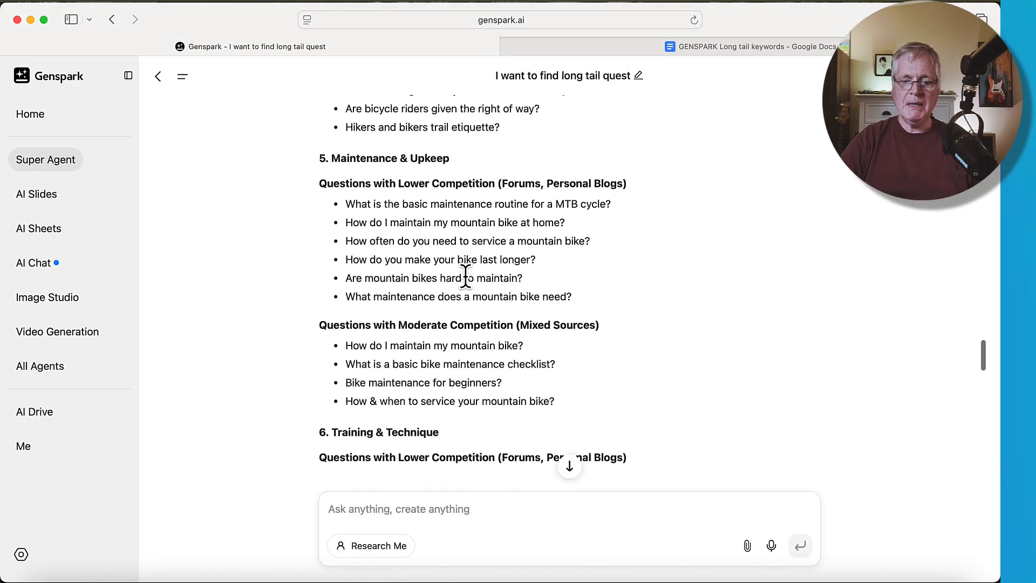
scroll("down", 3)
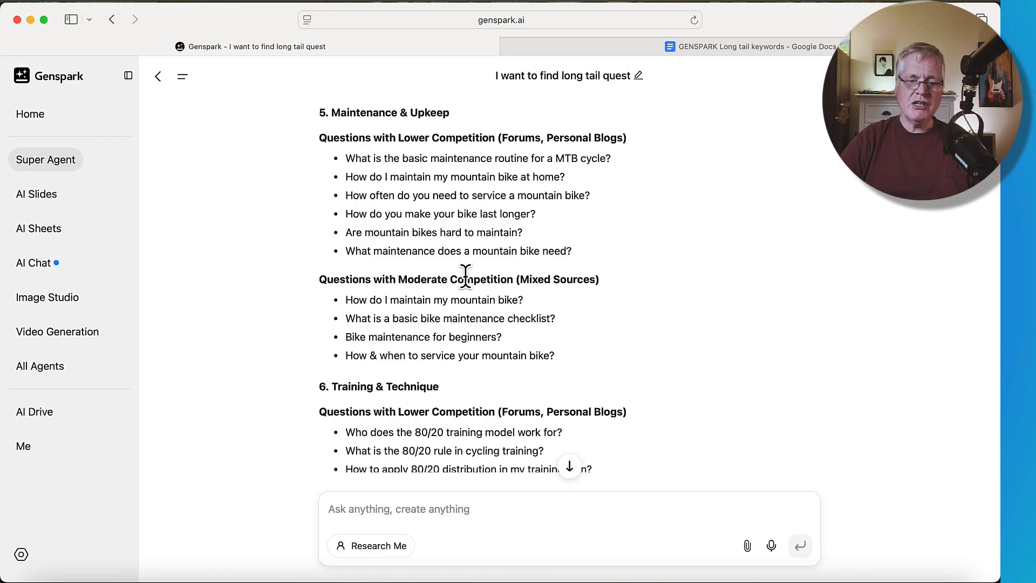
mouse_move(494, 209)
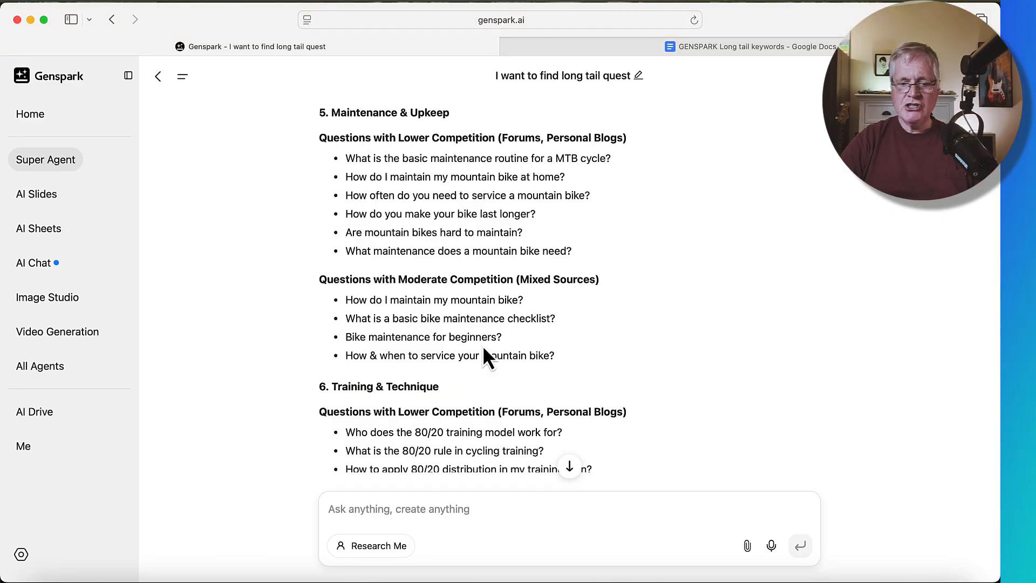
mouse_move(541, 198)
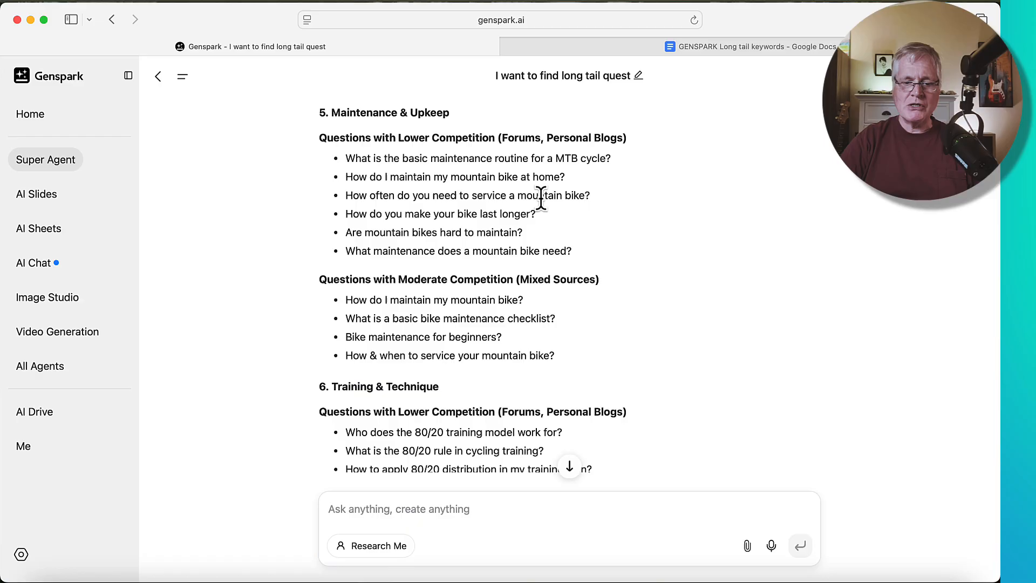
scroll("down", 3)
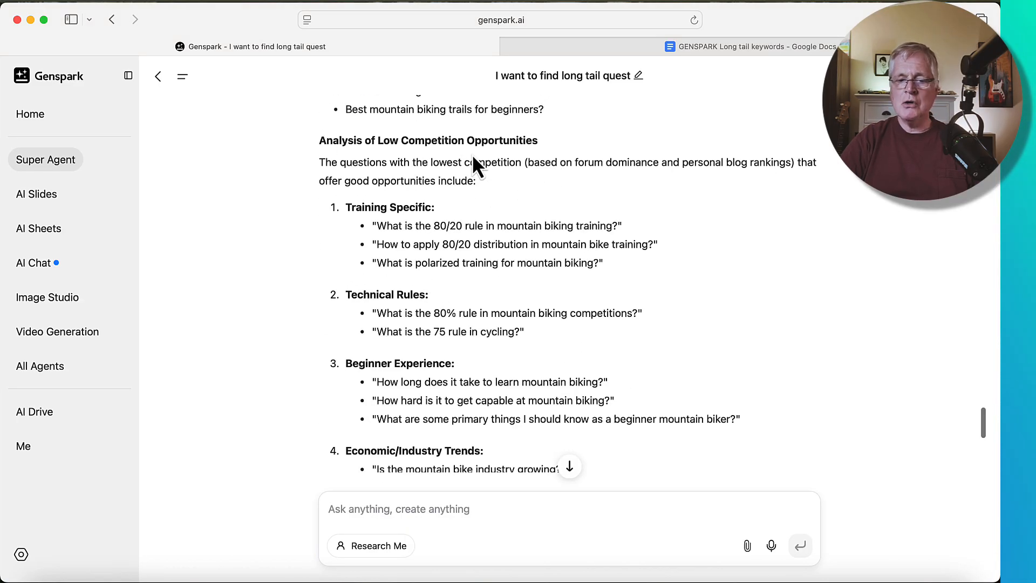
scroll("down", 3)
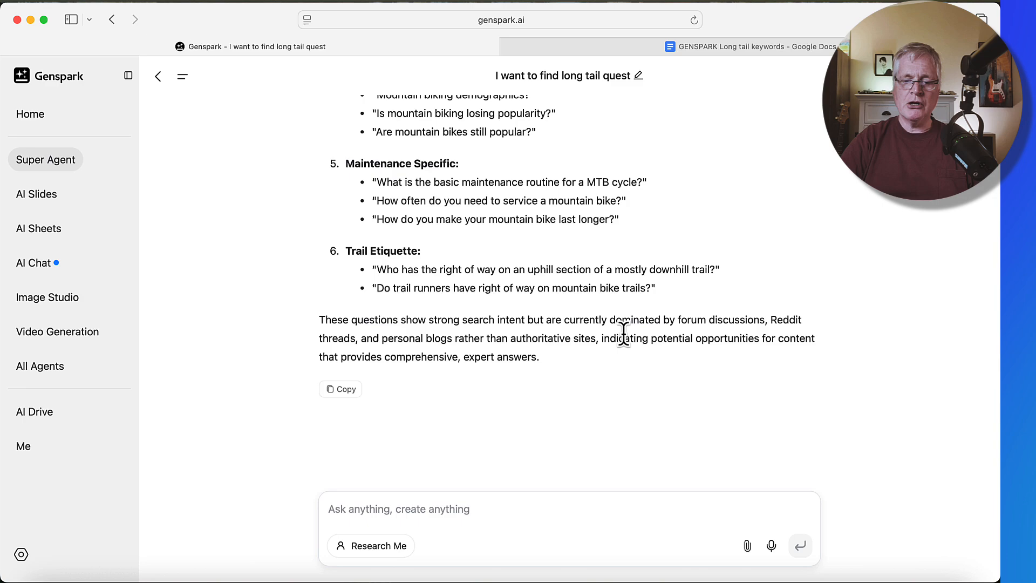
mouse_move(776, 344)
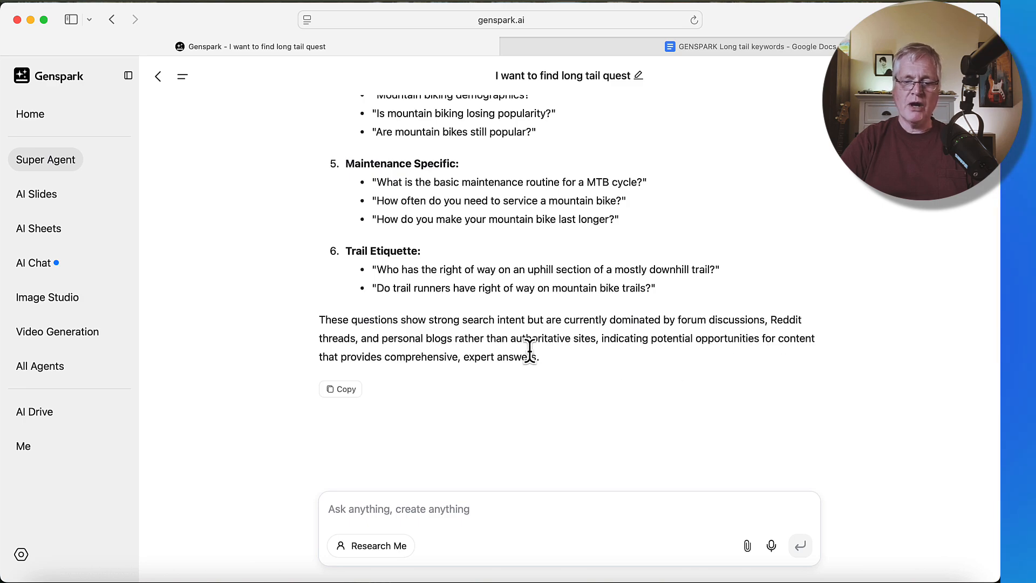
mouse_move(651, 367)
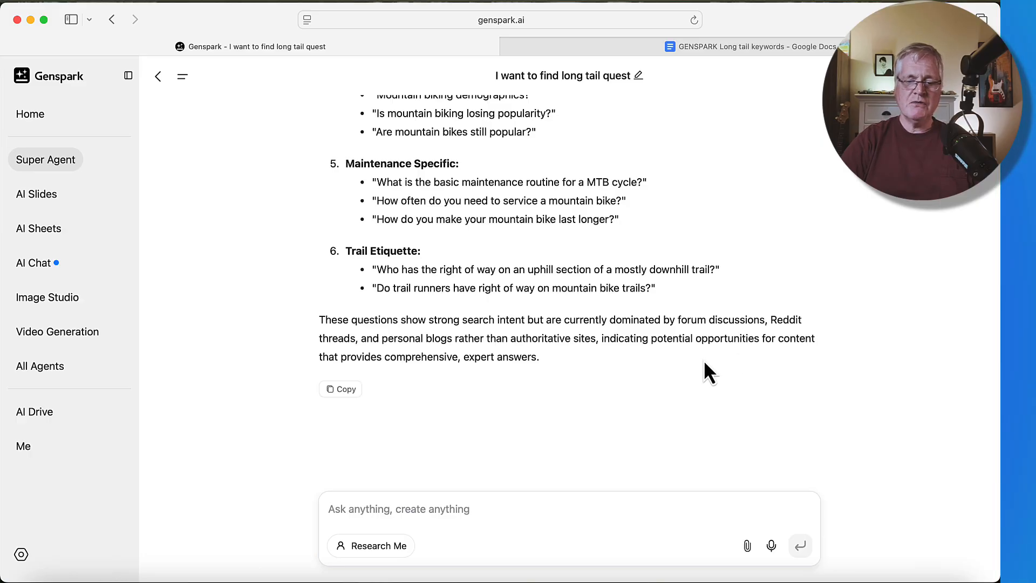
mouse_move(500, 382)
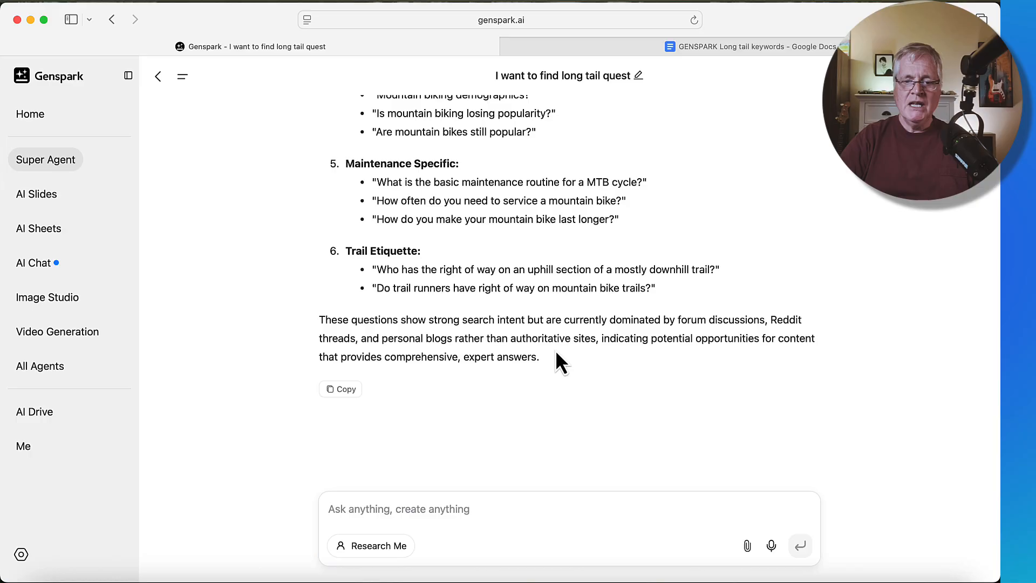
scroll("down", 3)
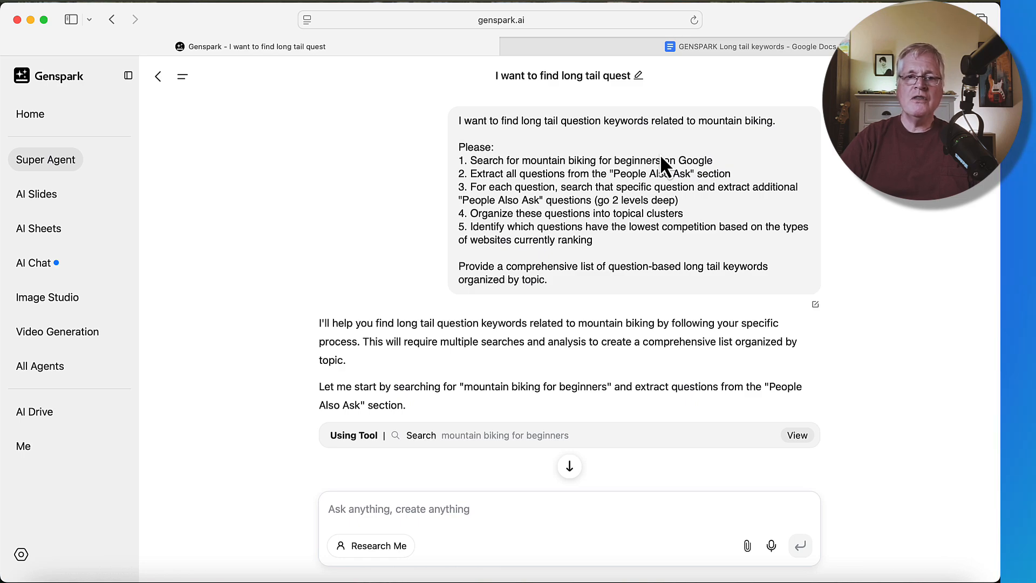
mouse_move(386, 111)
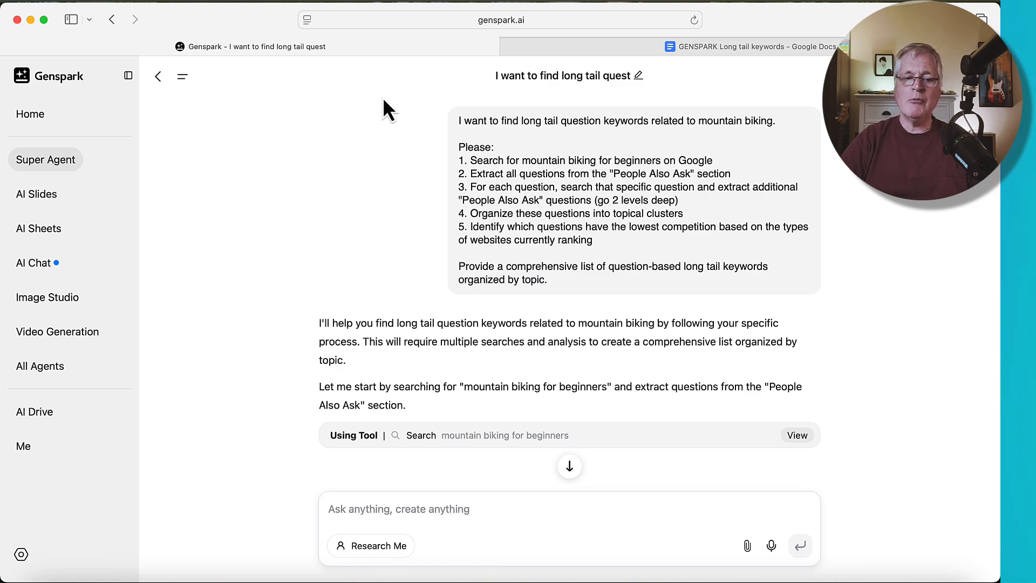